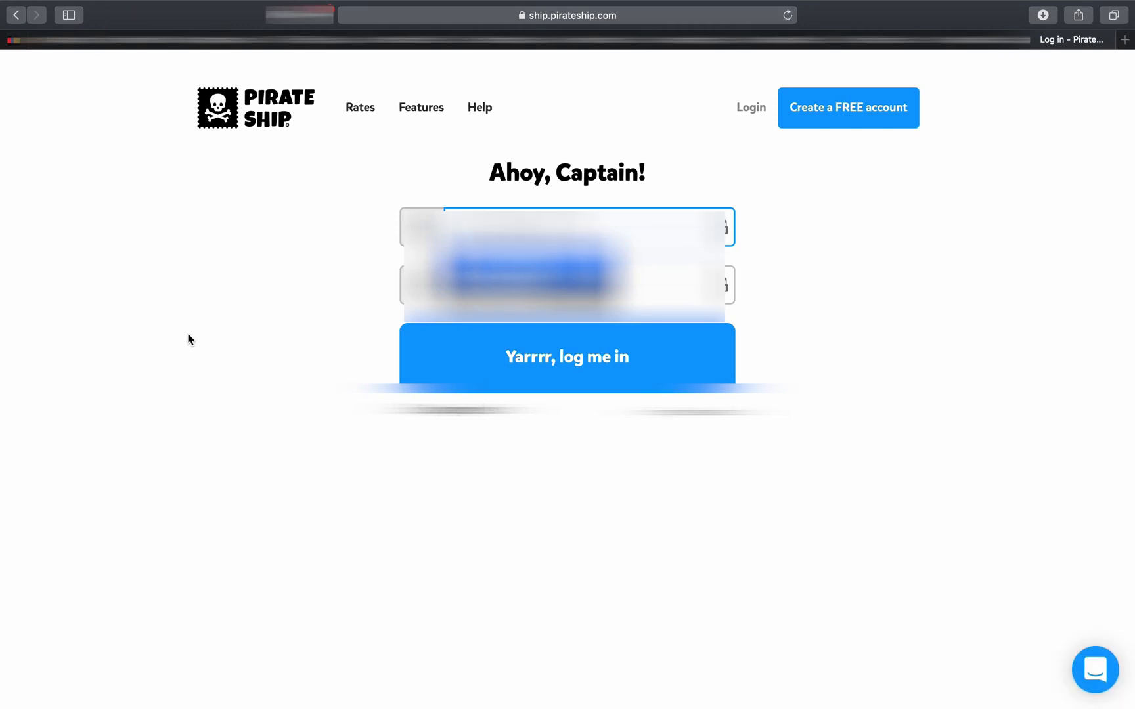
Log in to the Pirate Ship account and land on the shipping dashboard of previous labels.
left_click(566, 356)
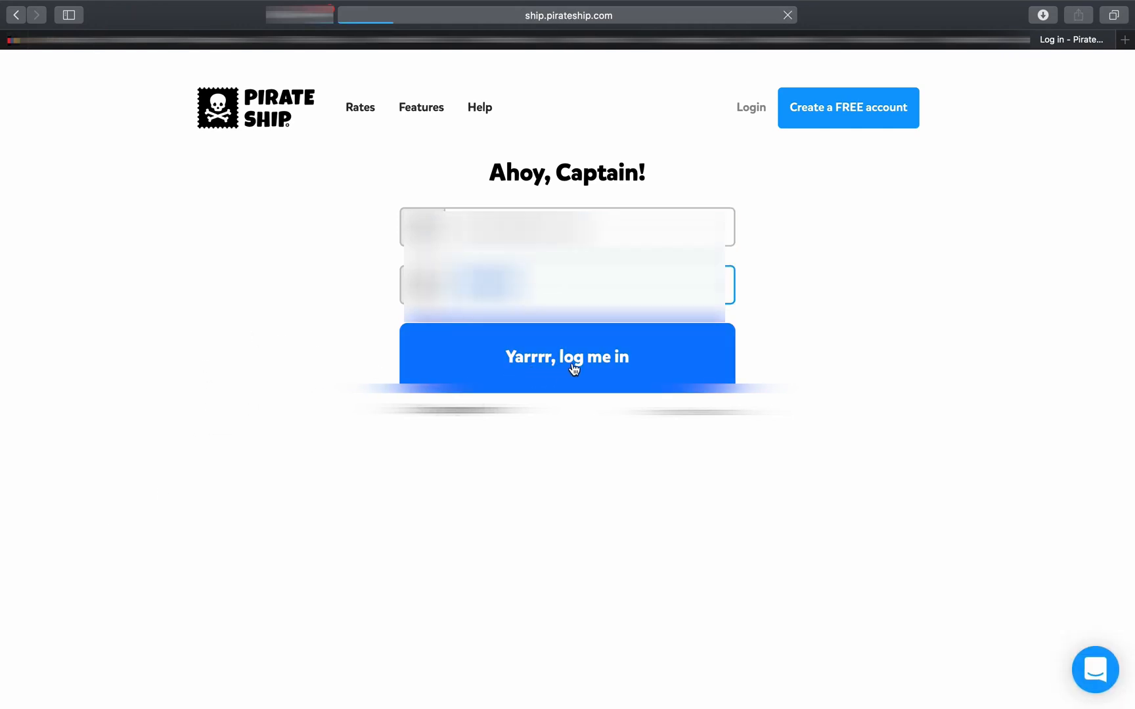
left_click(566, 356)
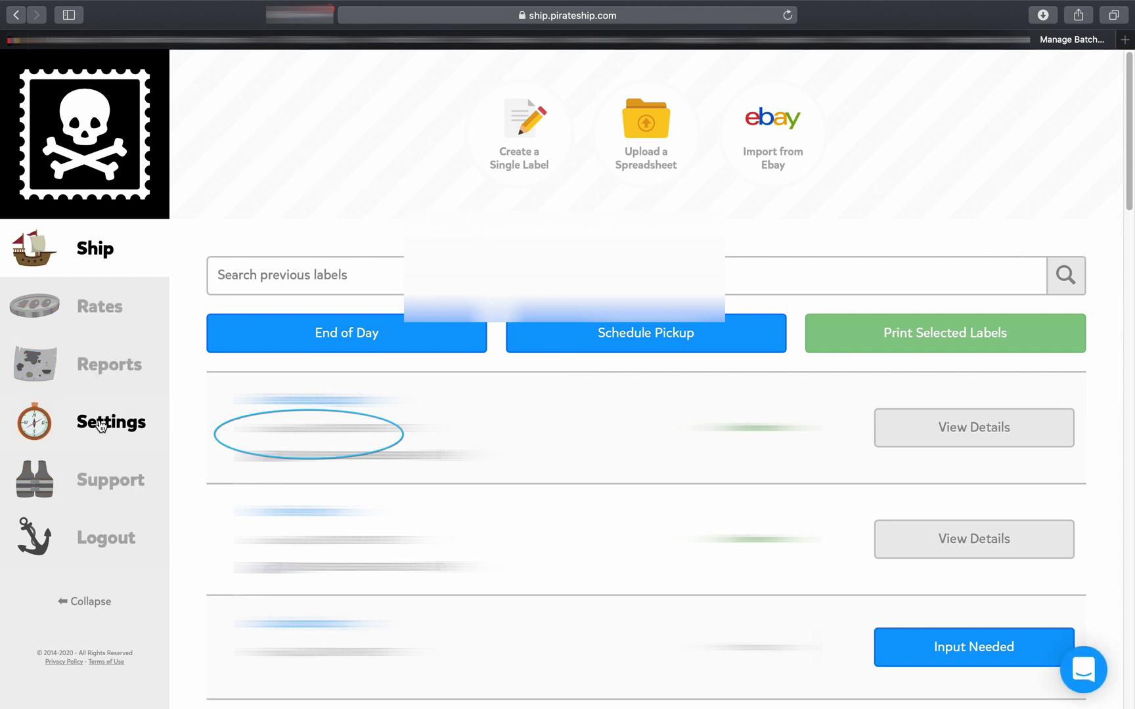
left_click(110, 421)
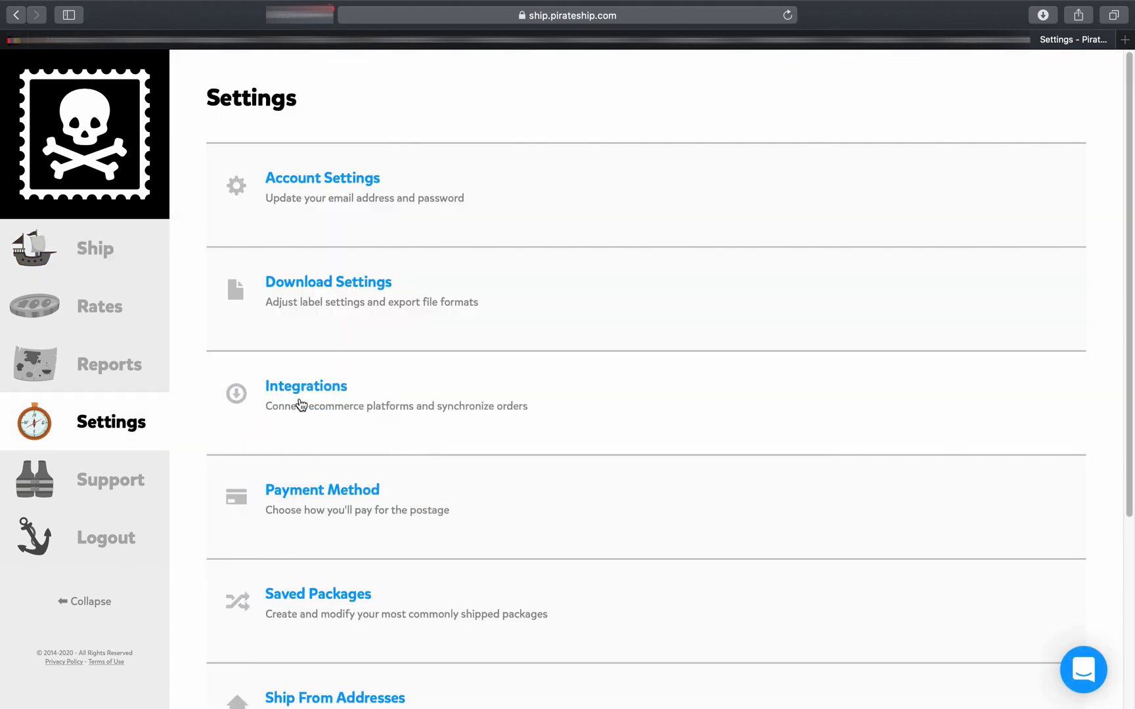
left_click(306, 386)
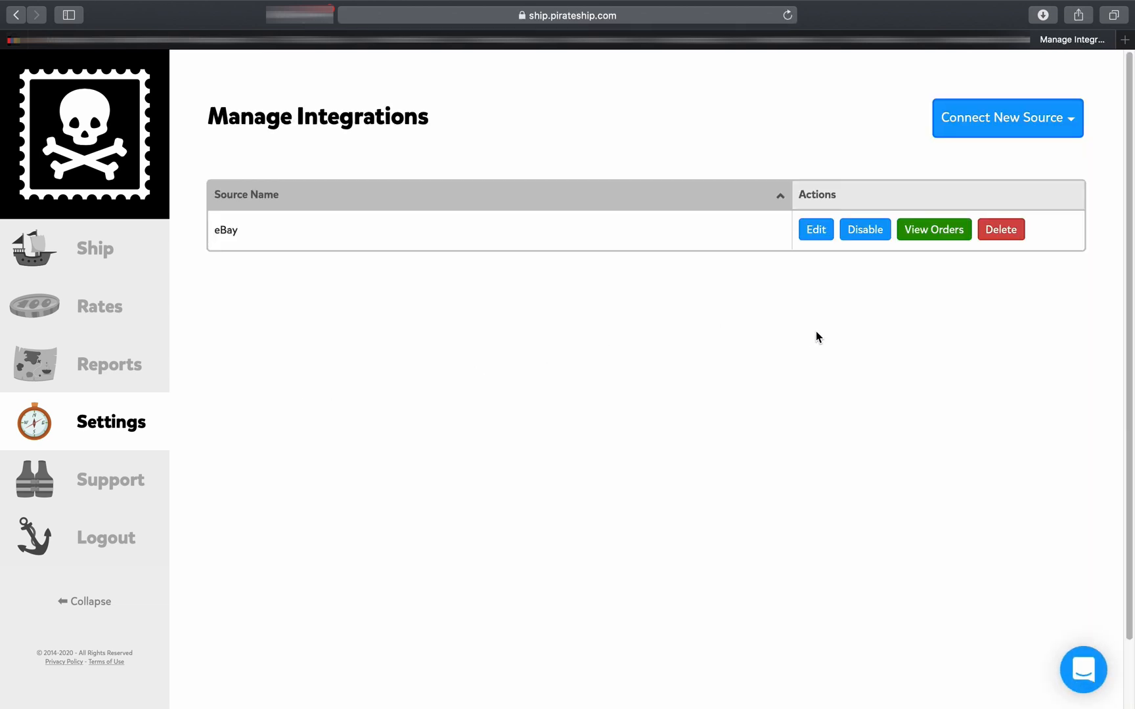
mouse_move(1006, 118)
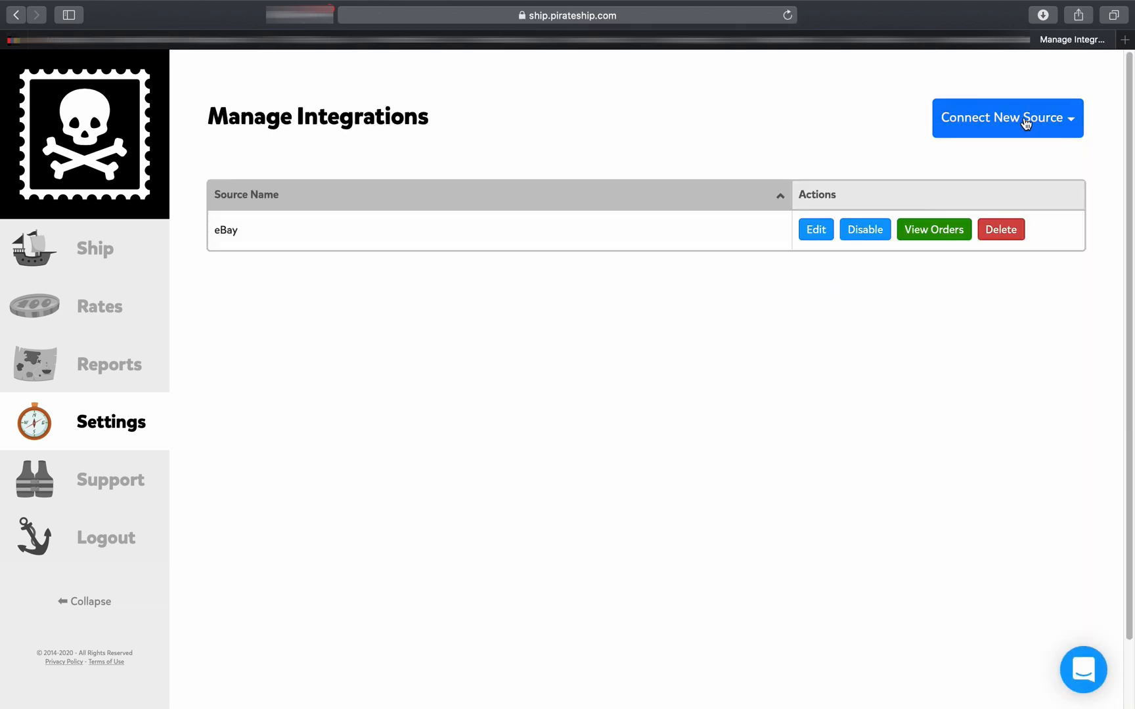
left_click(1006, 119)
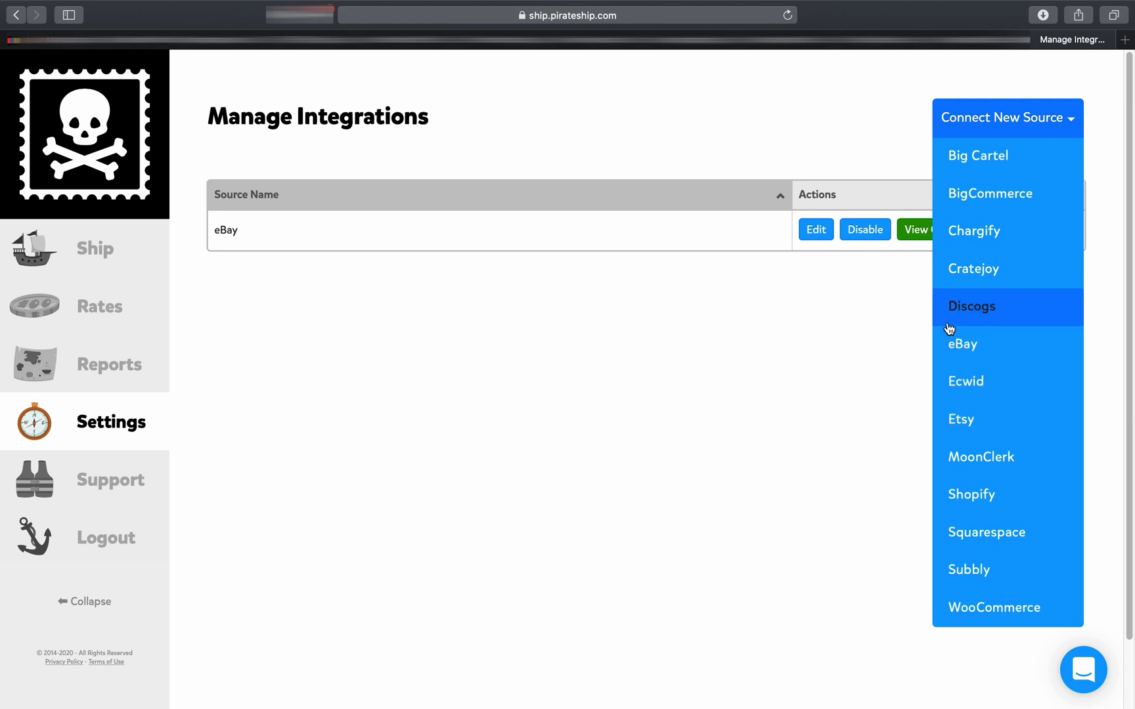
mouse_move(973, 345)
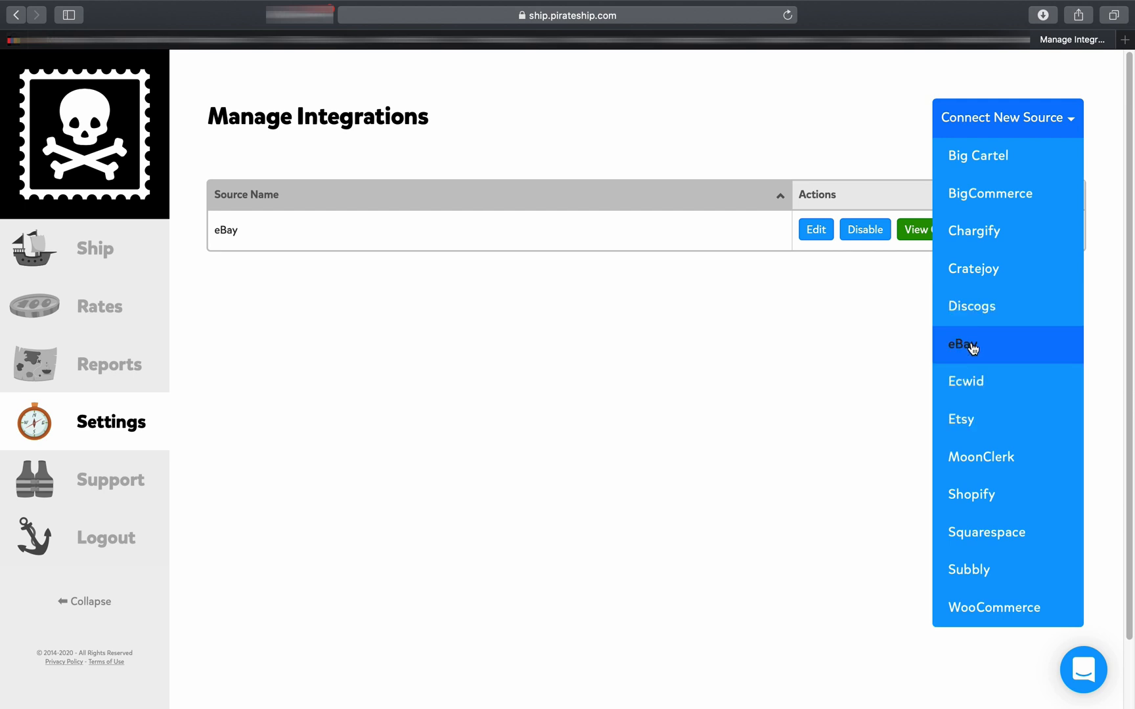
mouse_move(949, 351)
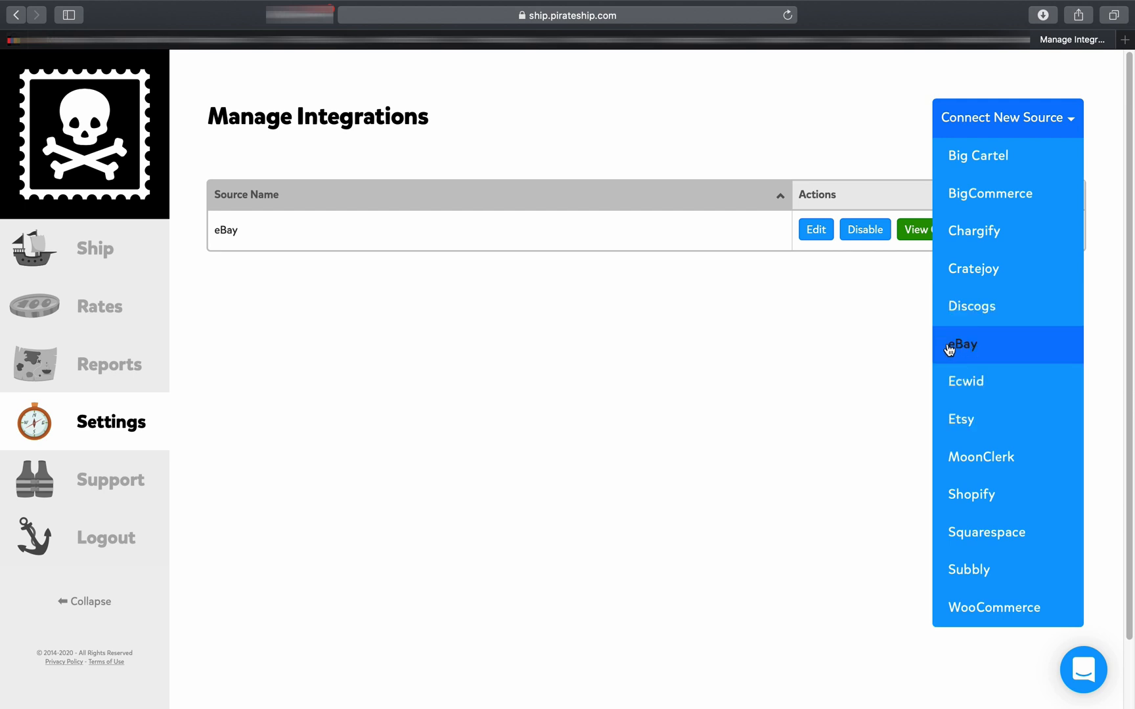
mouse_move(981, 387)
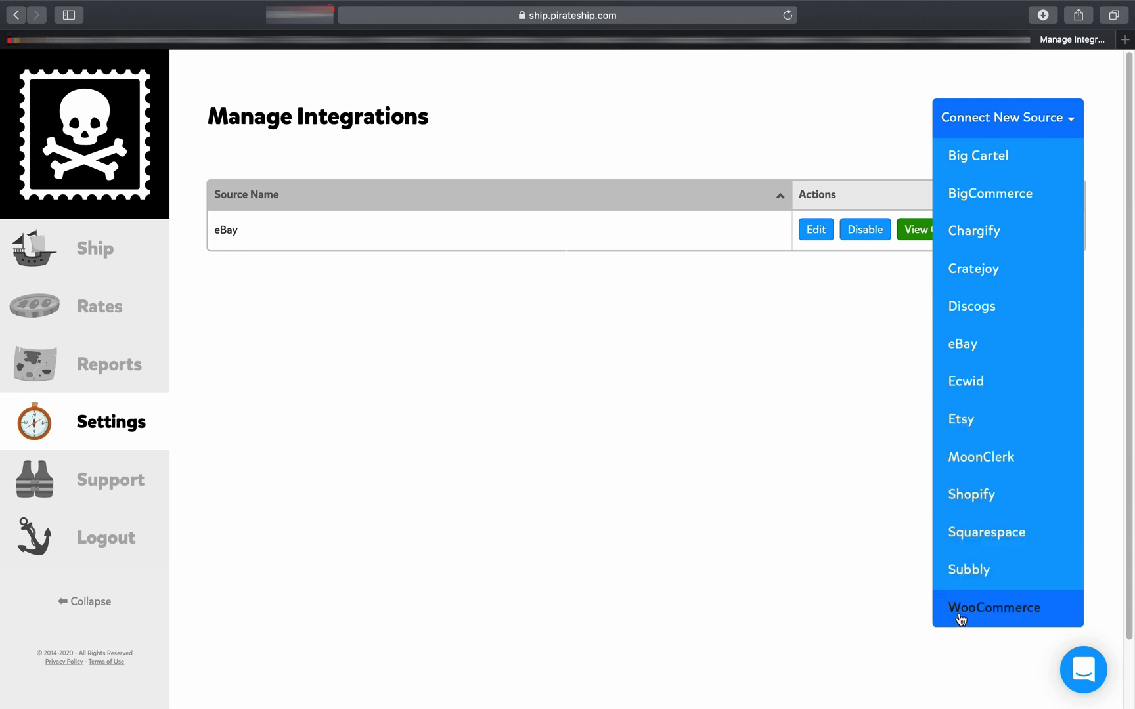
mouse_move(914, 492)
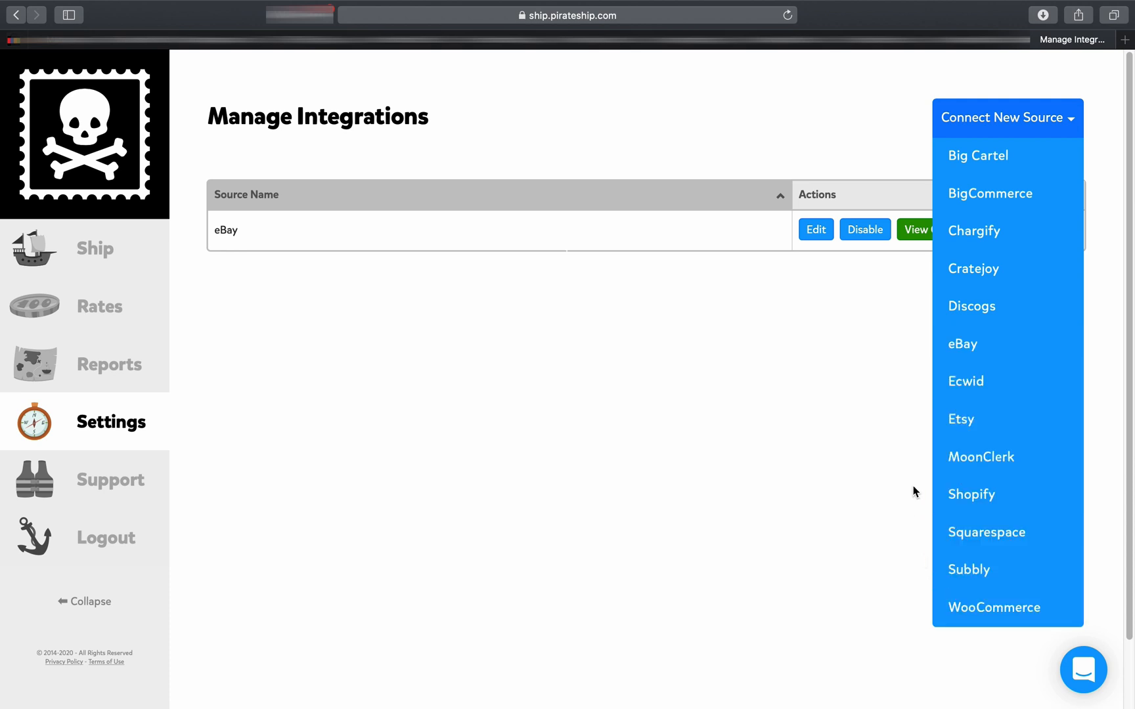
mouse_move(982, 494)
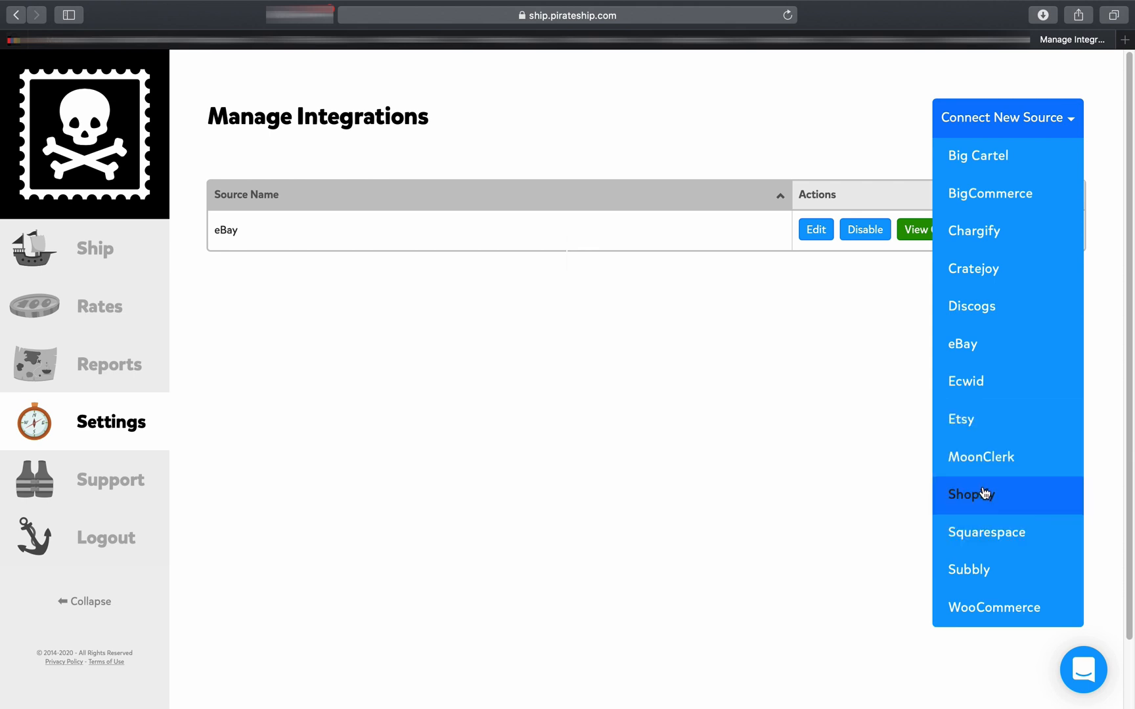
mouse_move(975, 230)
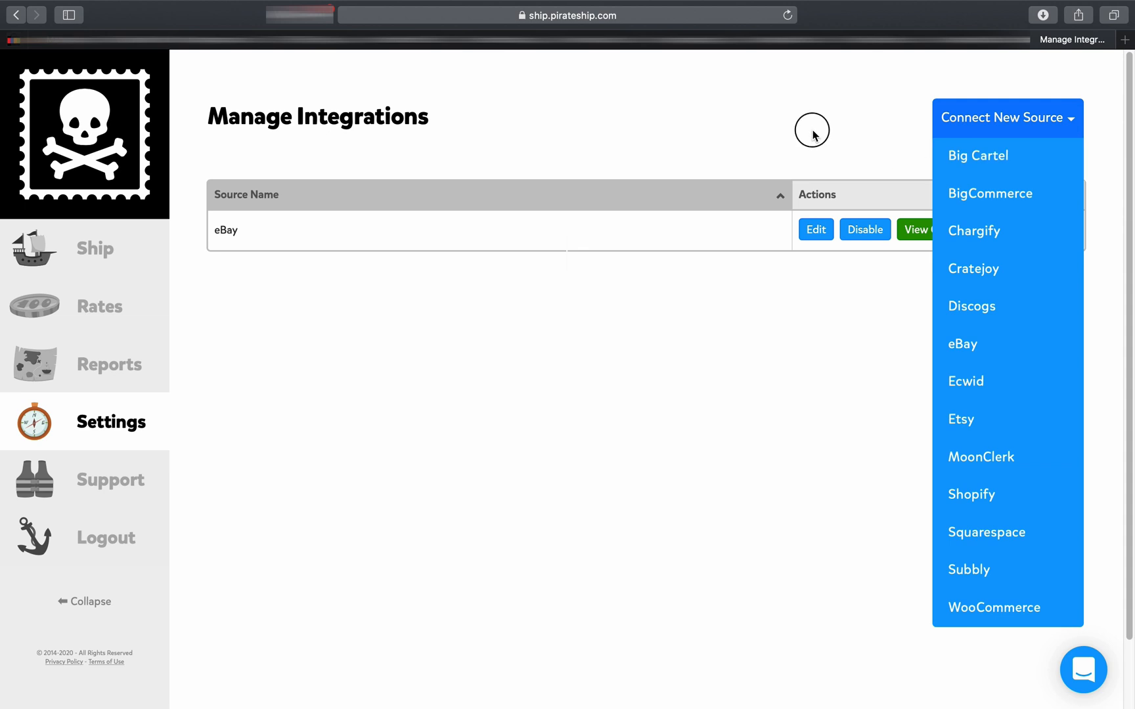
left_click(1006, 118)
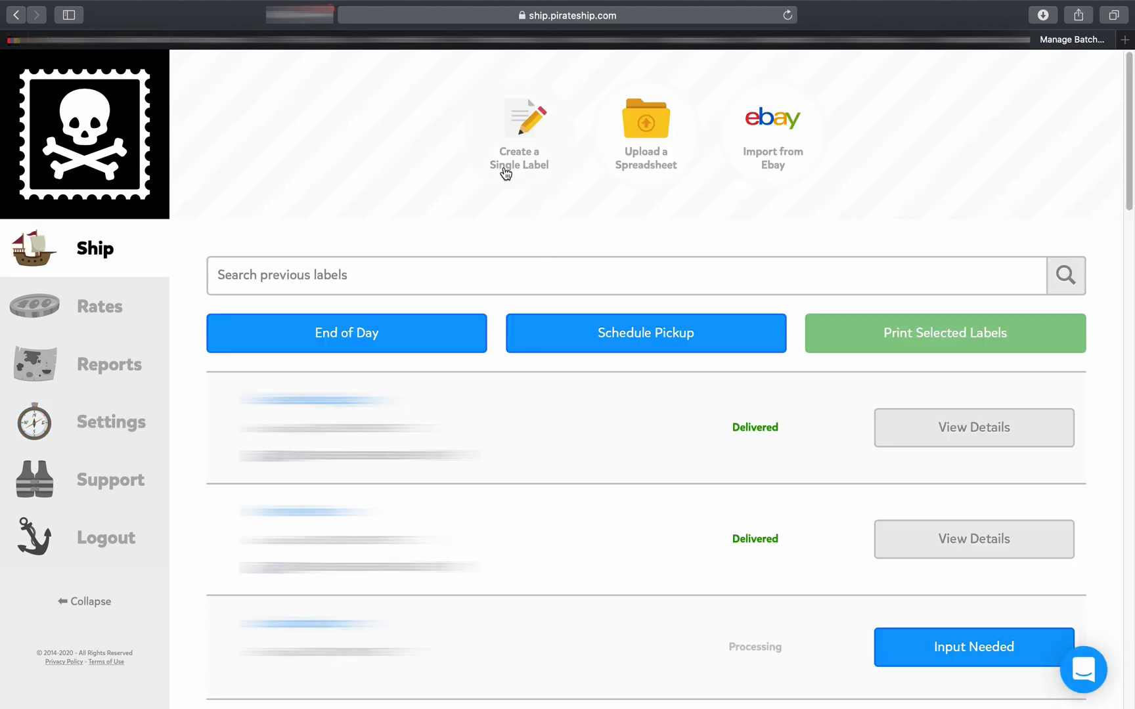
left_click(519, 130)
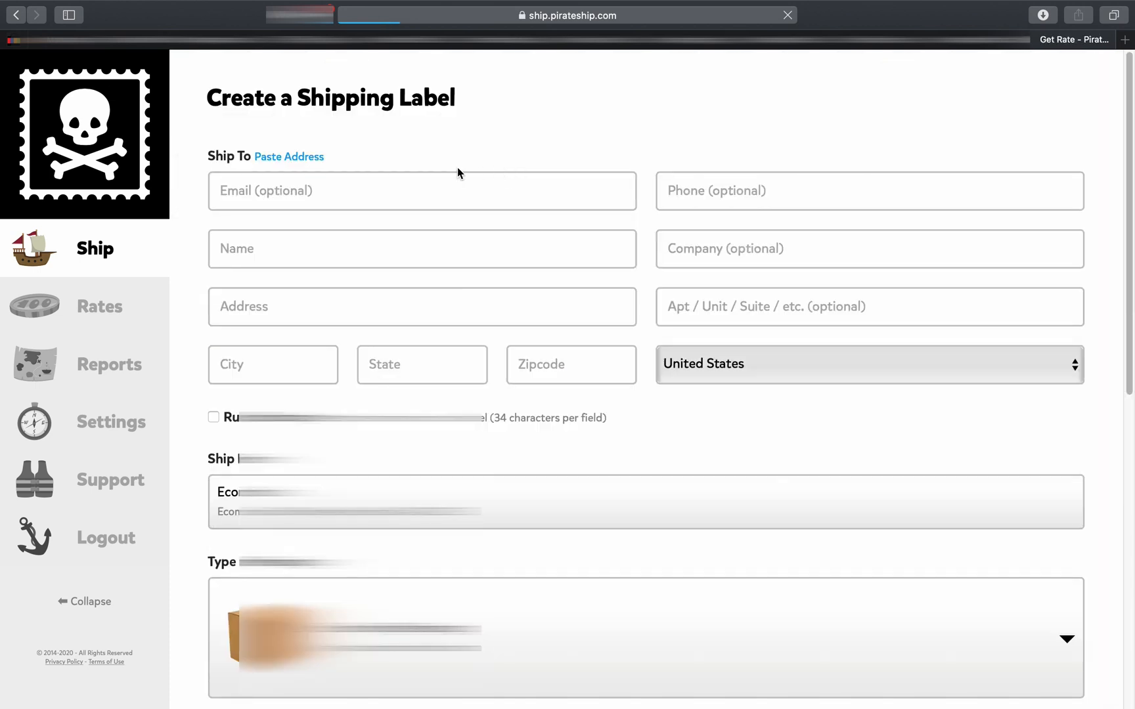
scroll("down", 3)
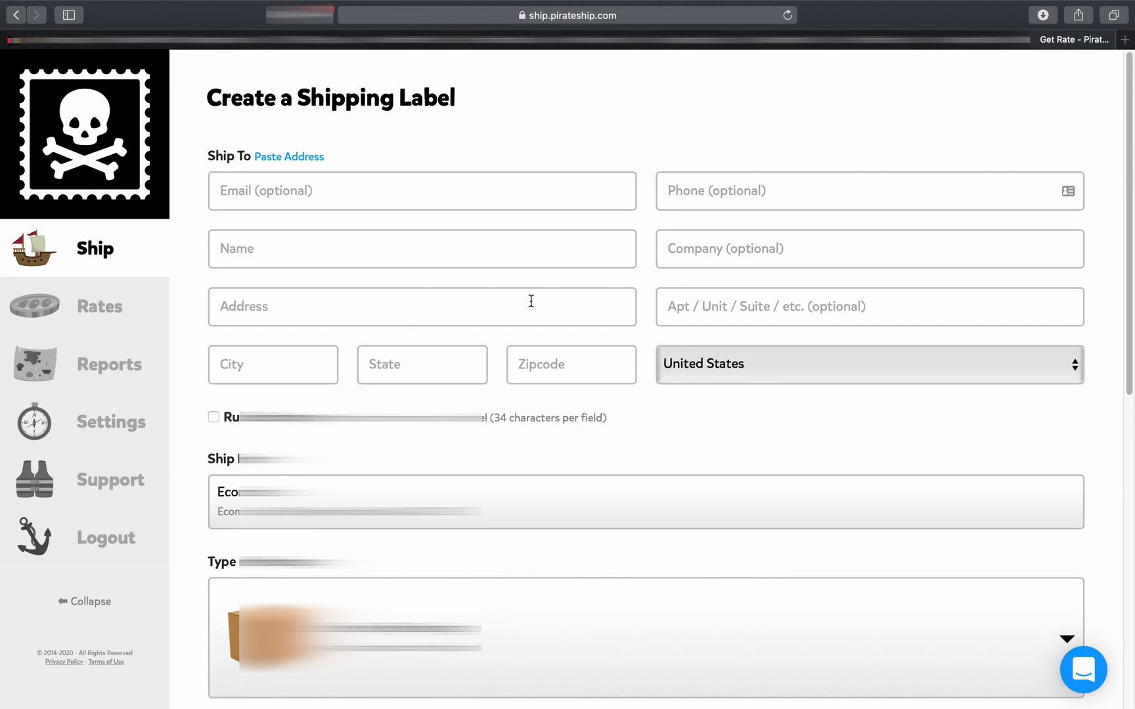
scroll("down", 3)
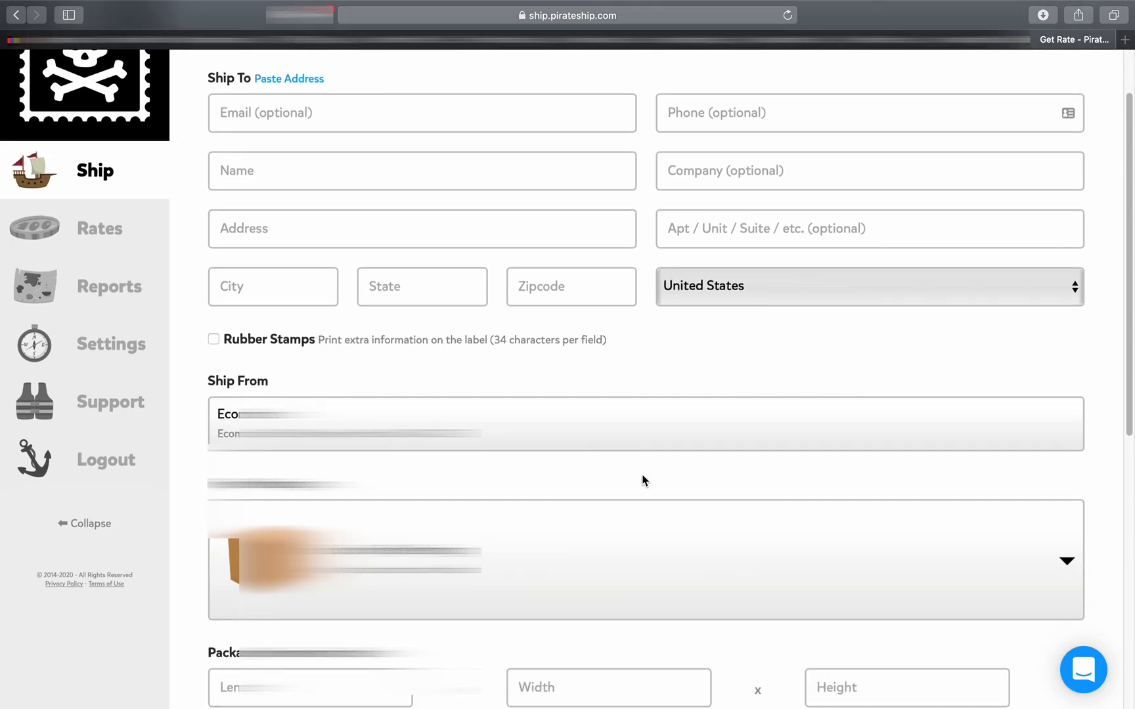
scroll("down", 3)
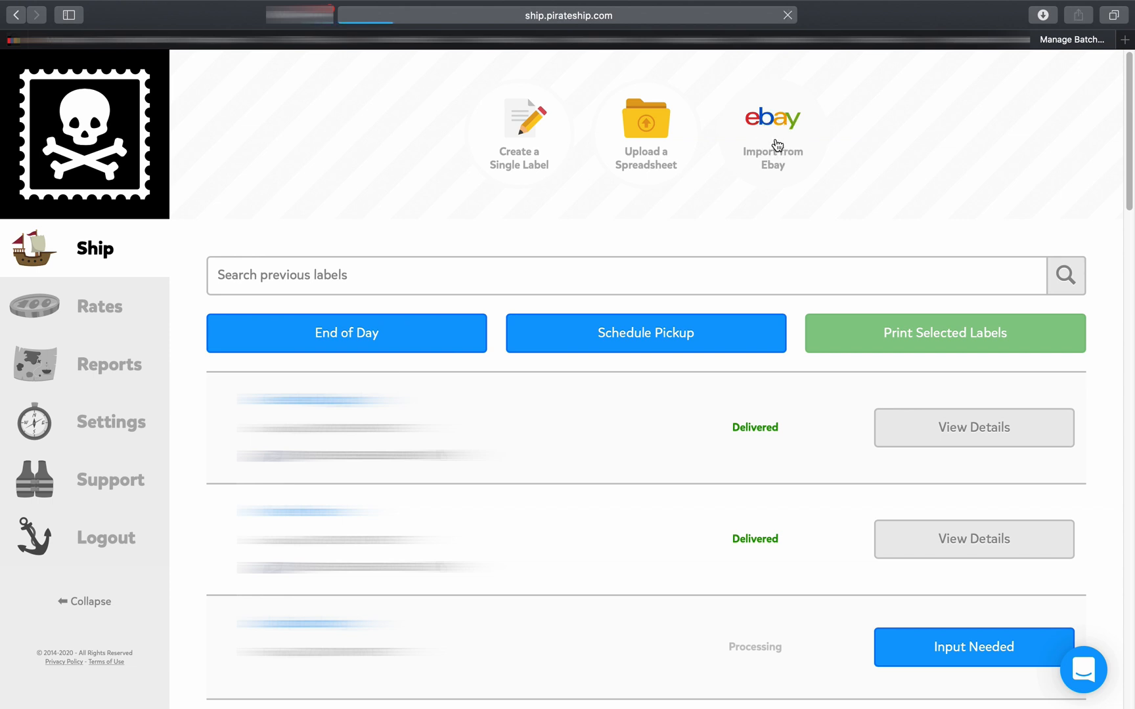
Bring up the imported eBay paid orders and open one order's label form with its shipping address.
left_click(772, 138)
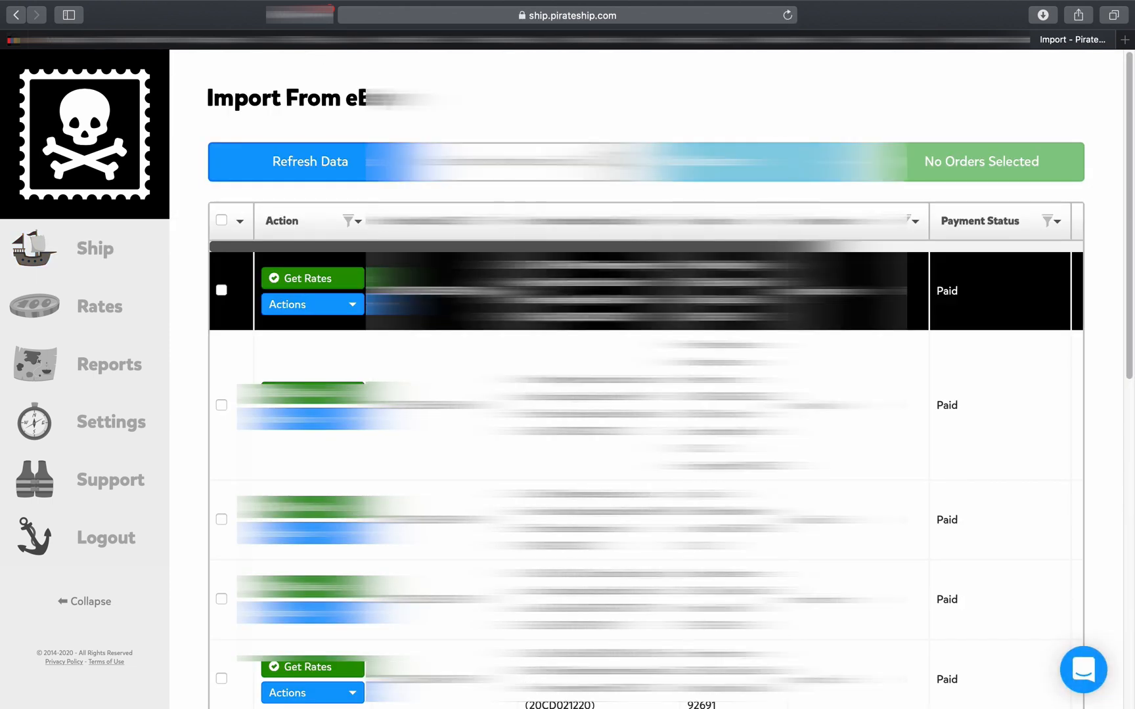
scroll("down", 3)
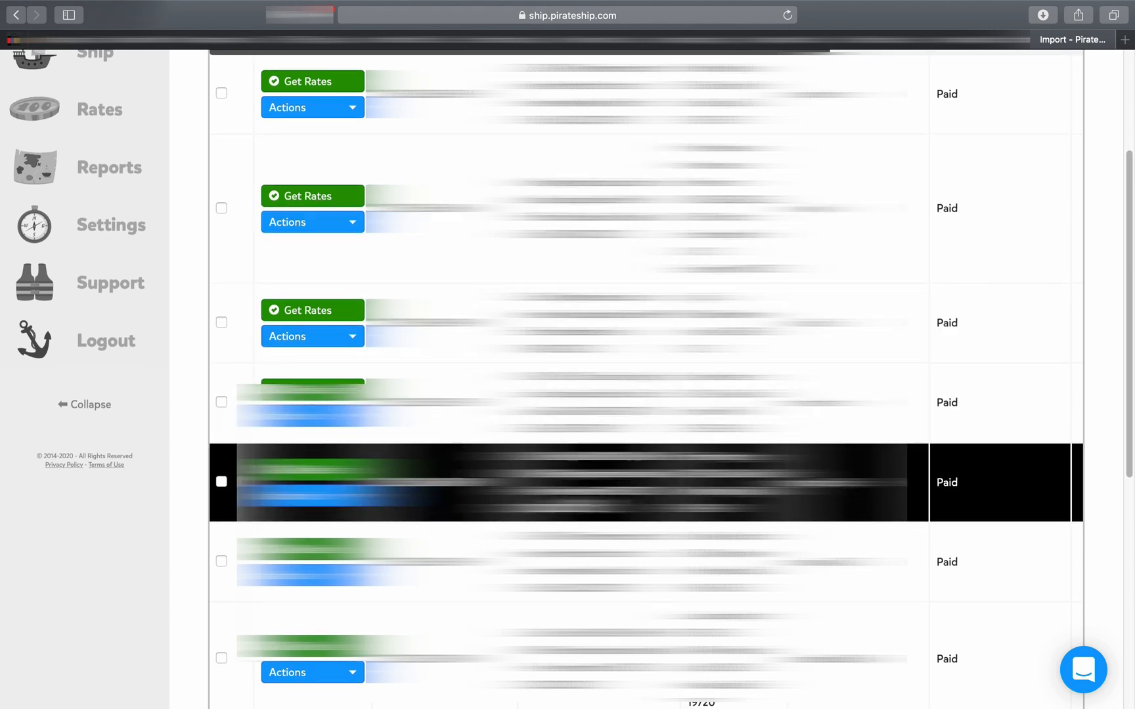
scroll("down", 3)
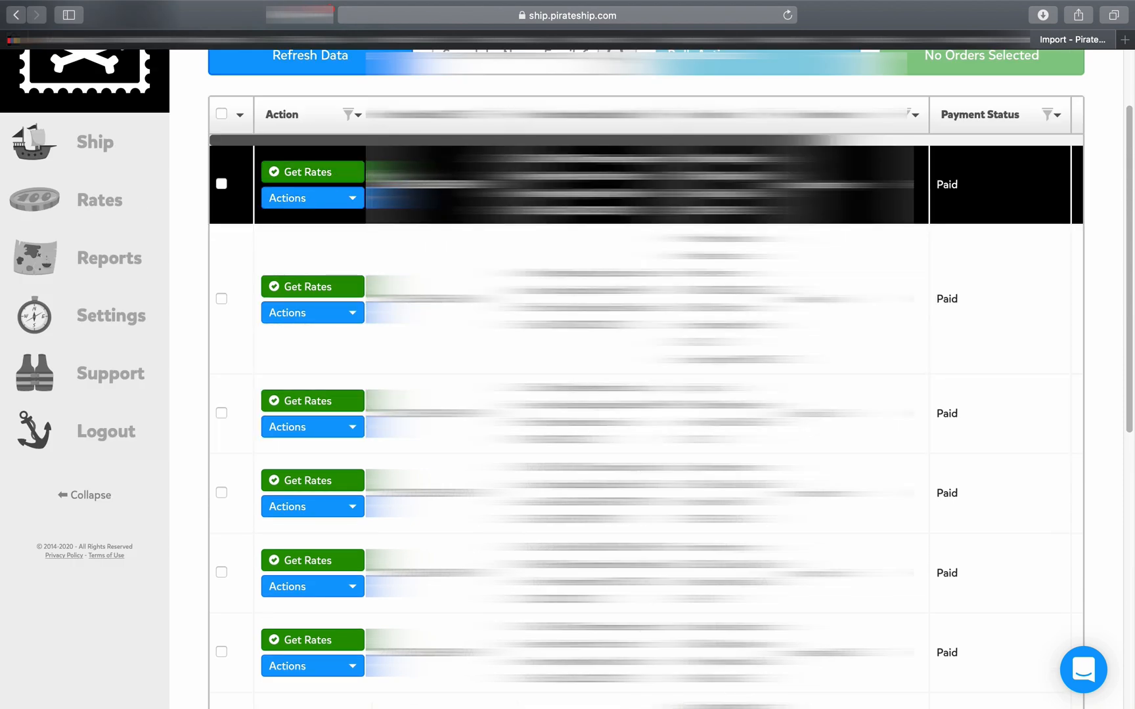
left_click(221, 184)
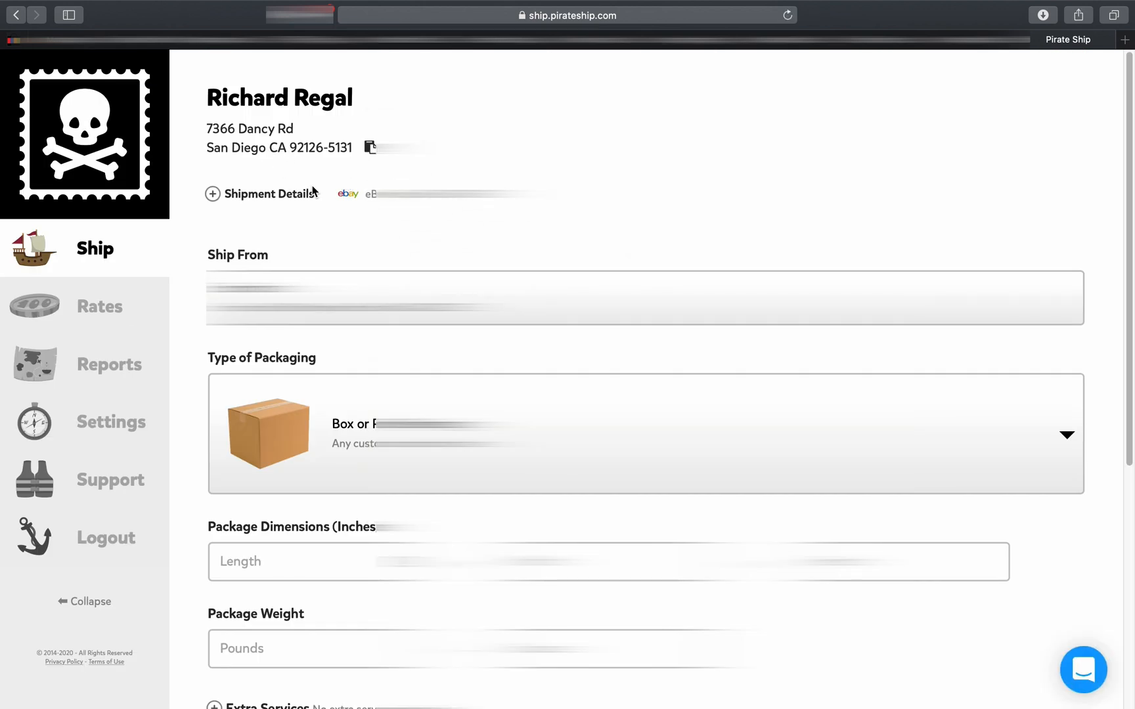
mouse_move(115, 182)
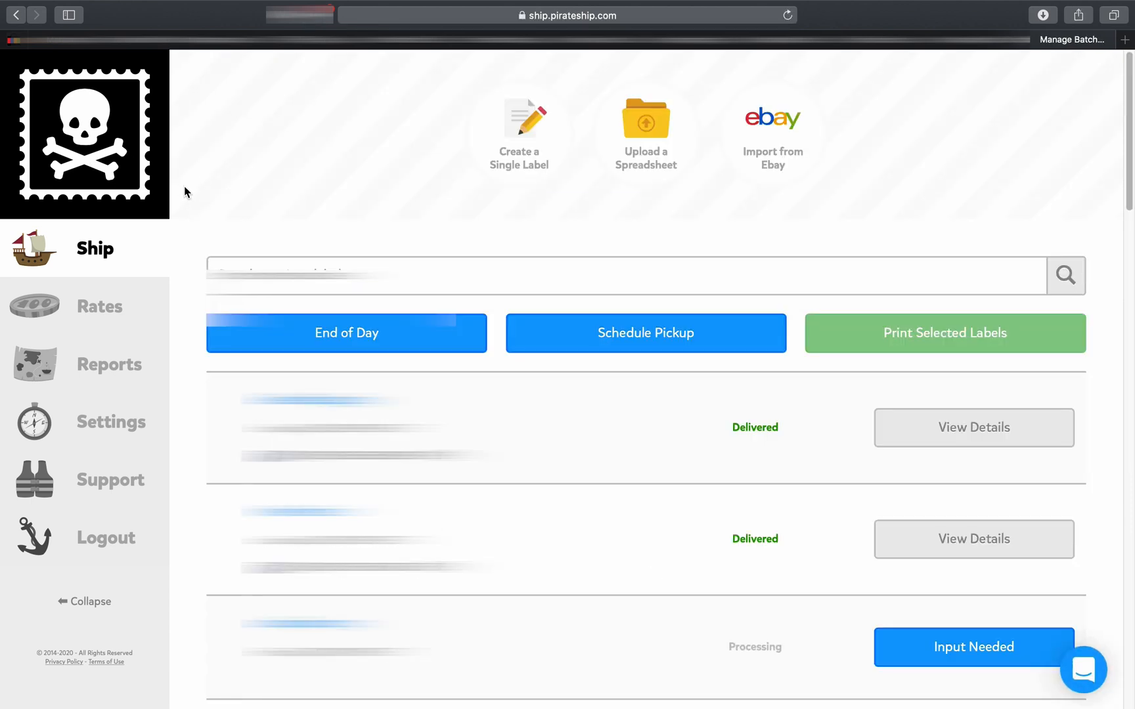
mouse_move(226, 193)
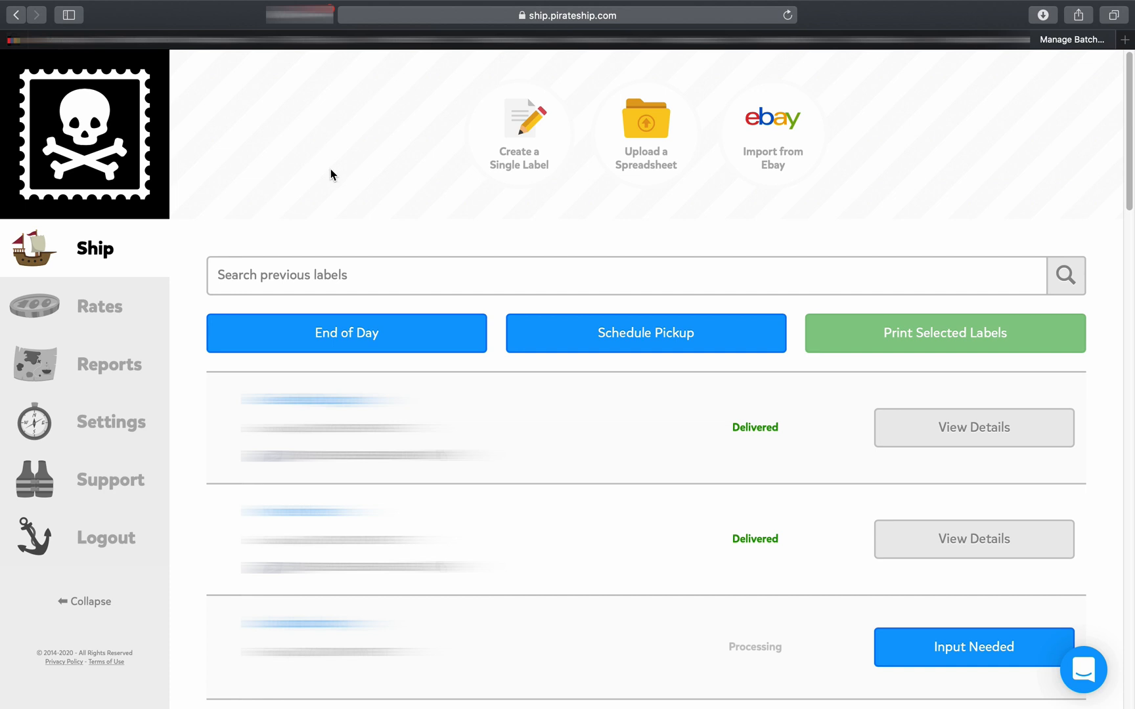
mouse_move(330, 175)
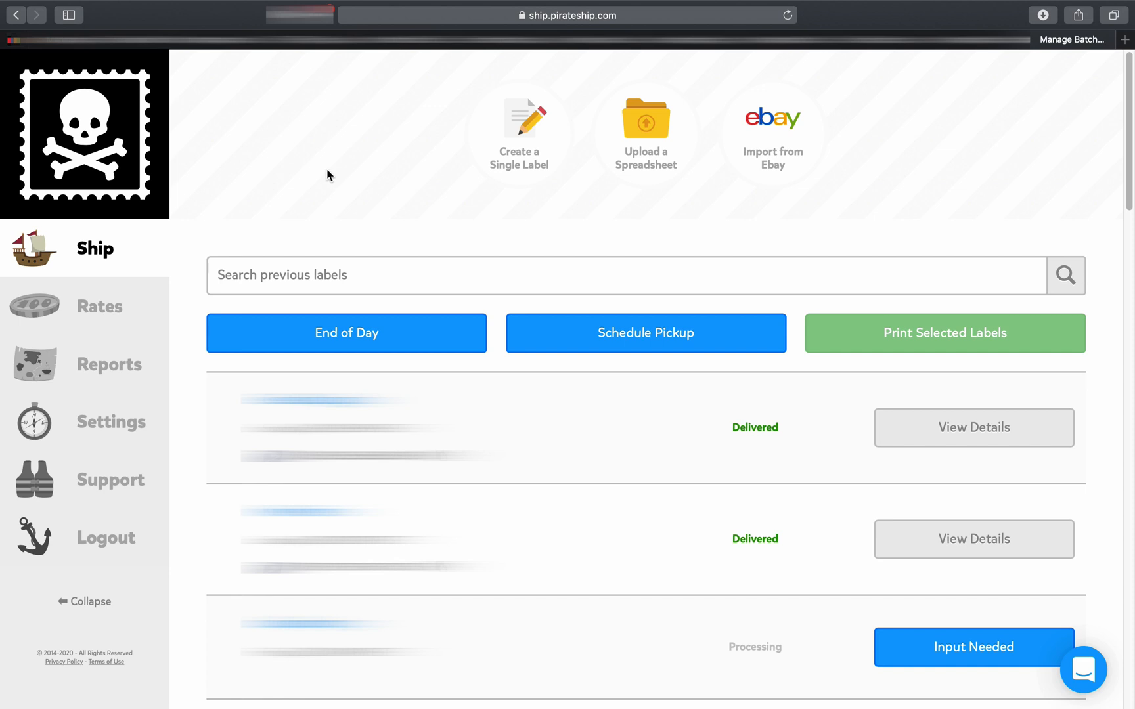
mouse_move(313, 176)
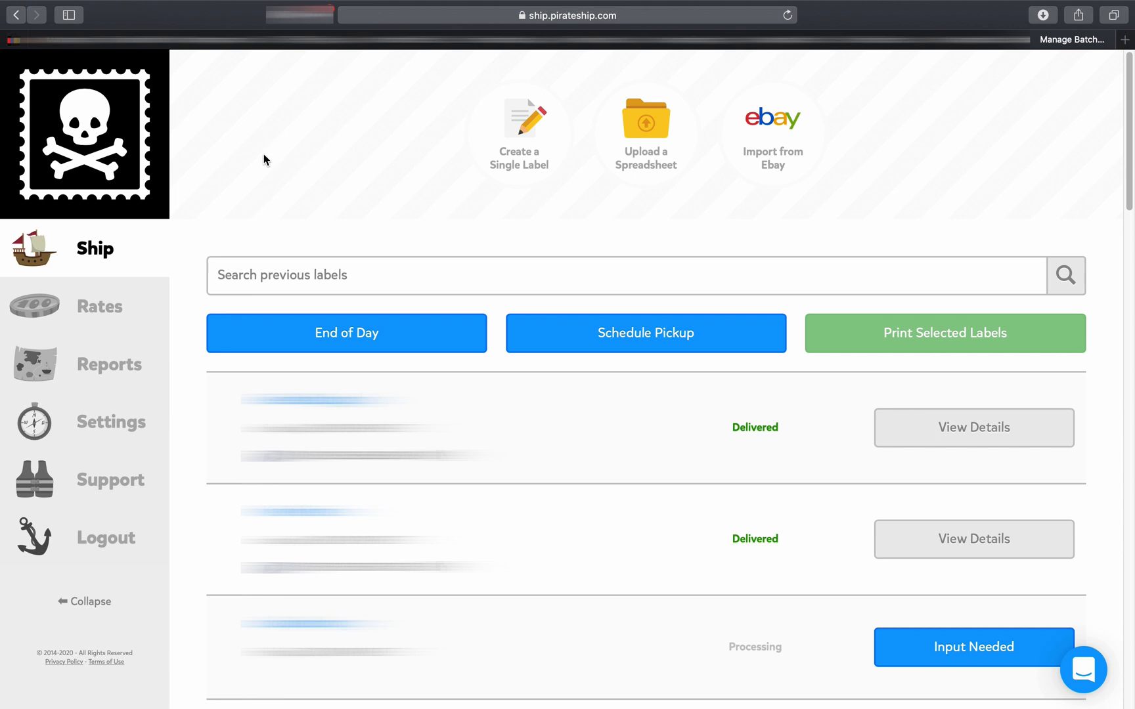
mouse_move(402, 175)
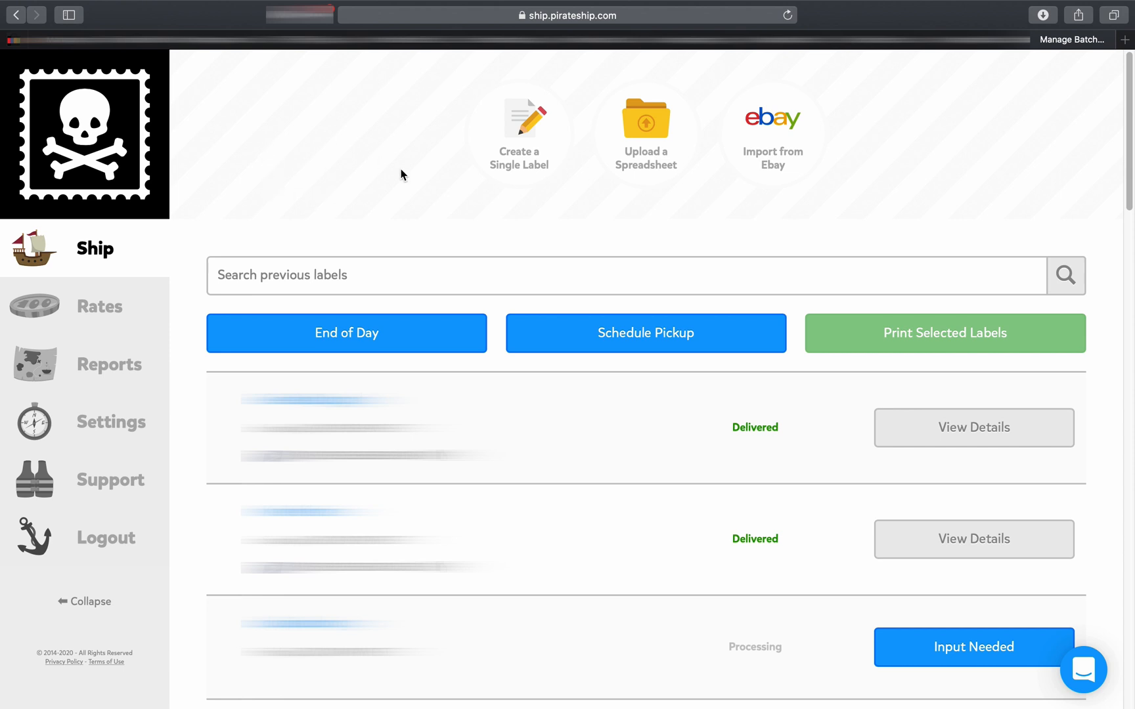
mouse_move(436, 172)
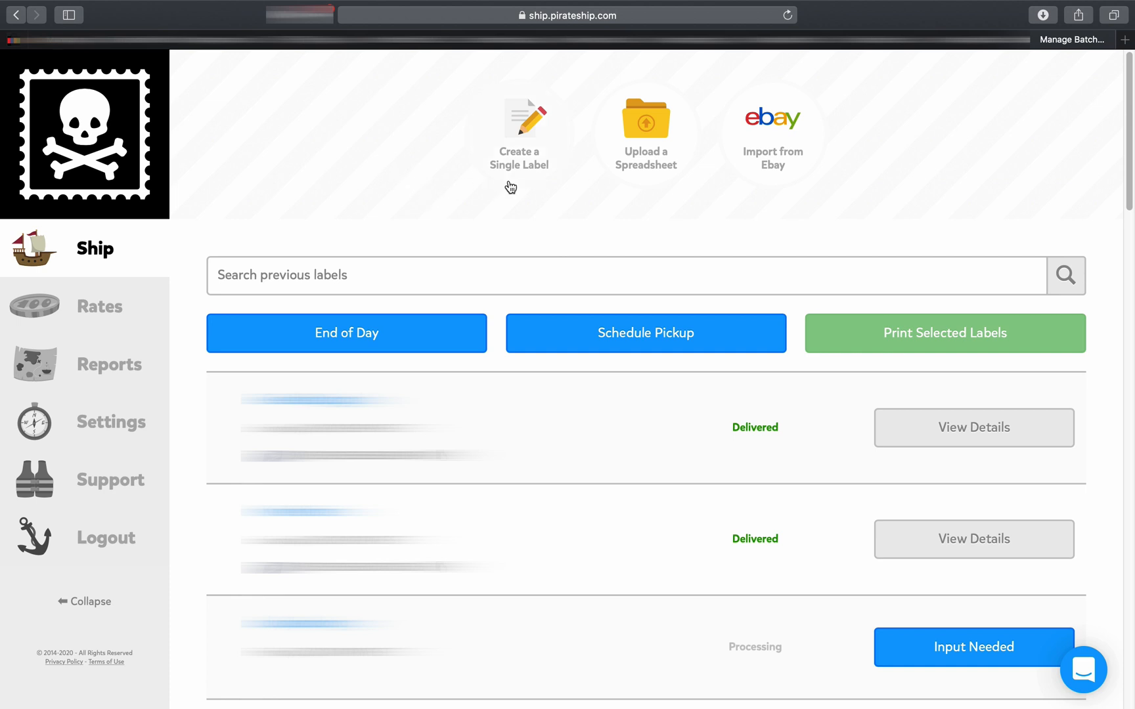
mouse_move(735, 151)
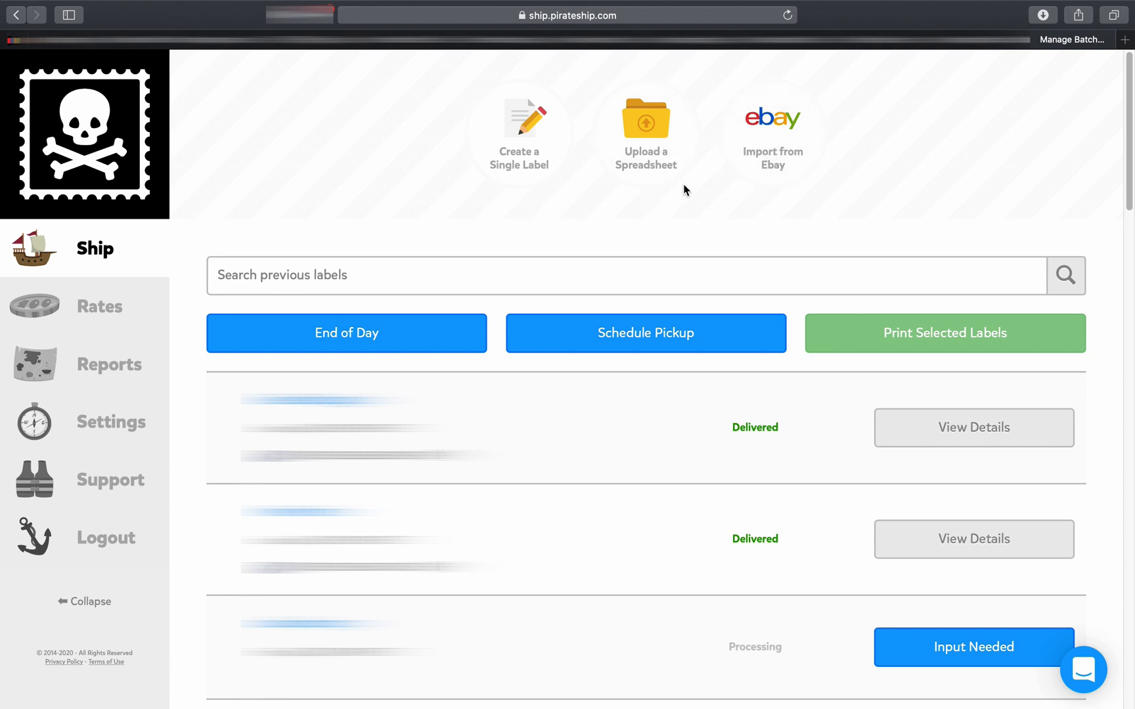
mouse_move(732, 151)
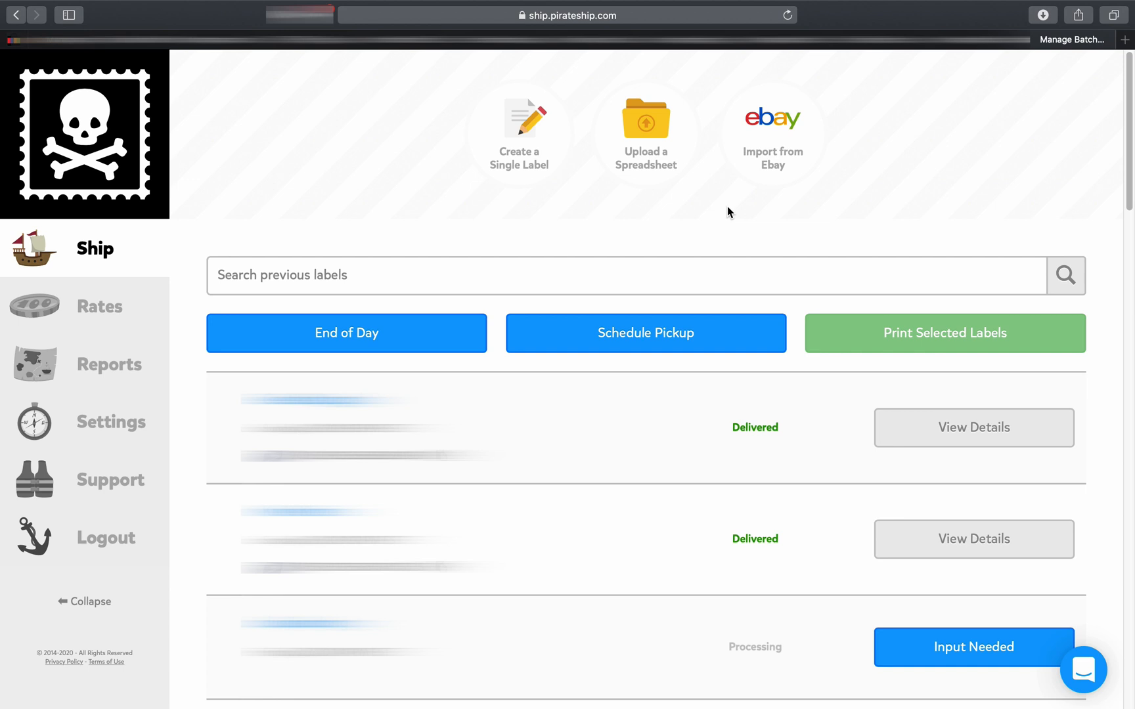
mouse_move(597, 176)
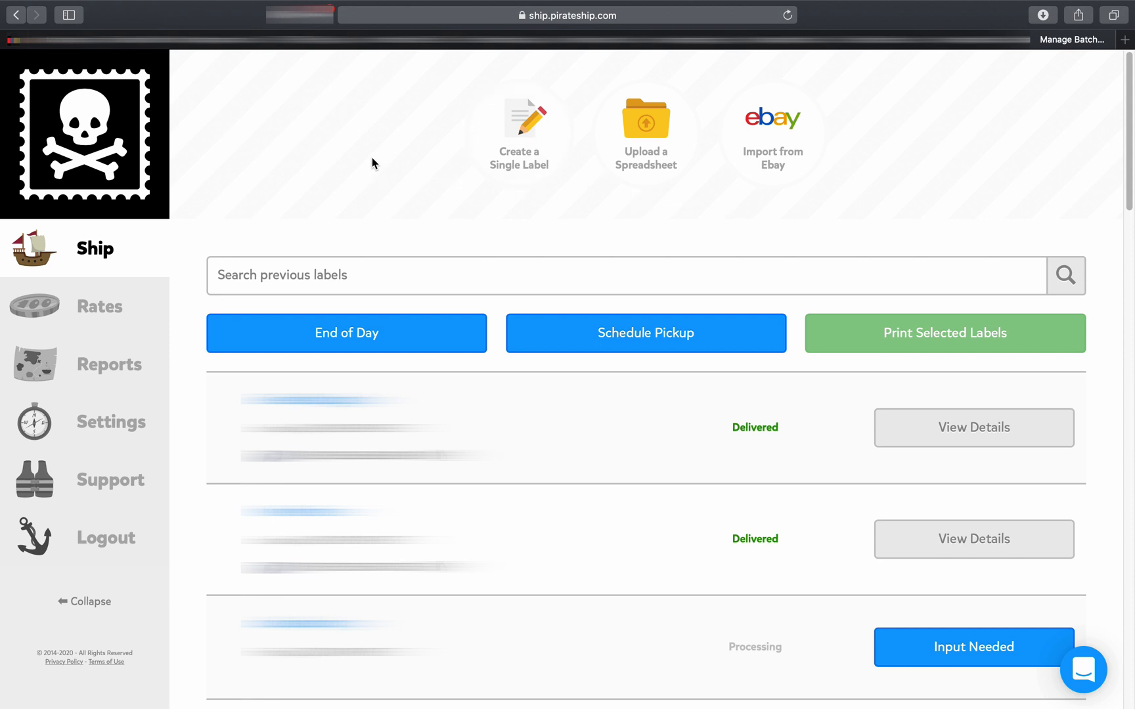
scroll("down", 3)
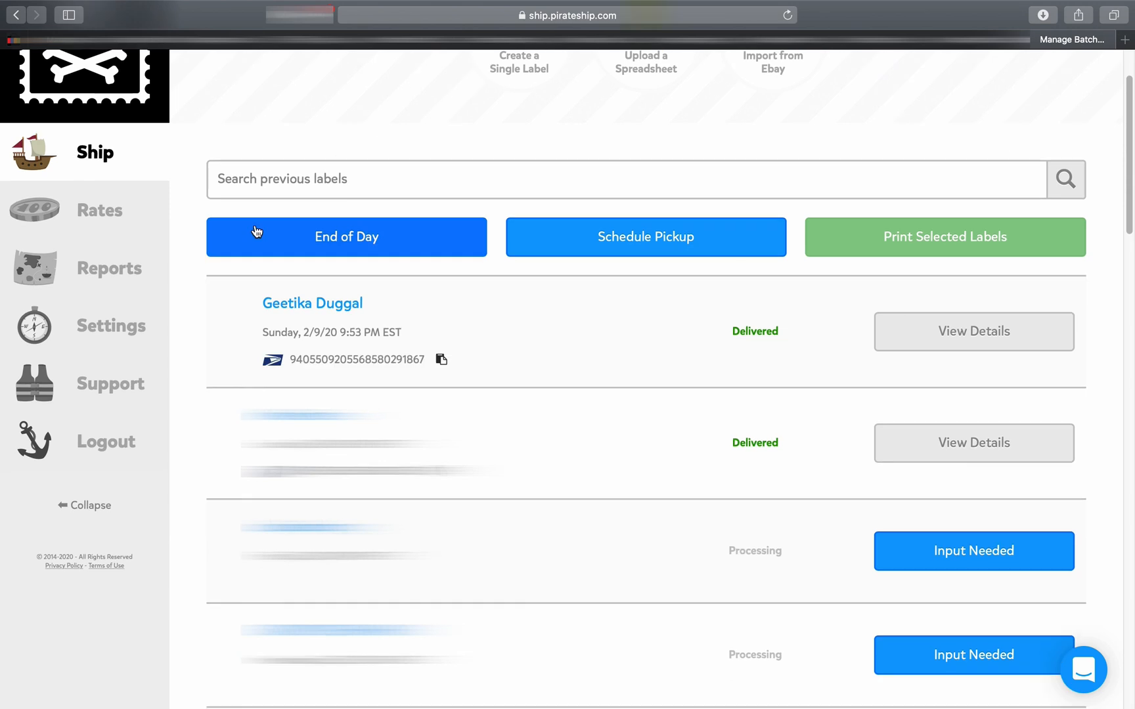
scroll("down", 3)
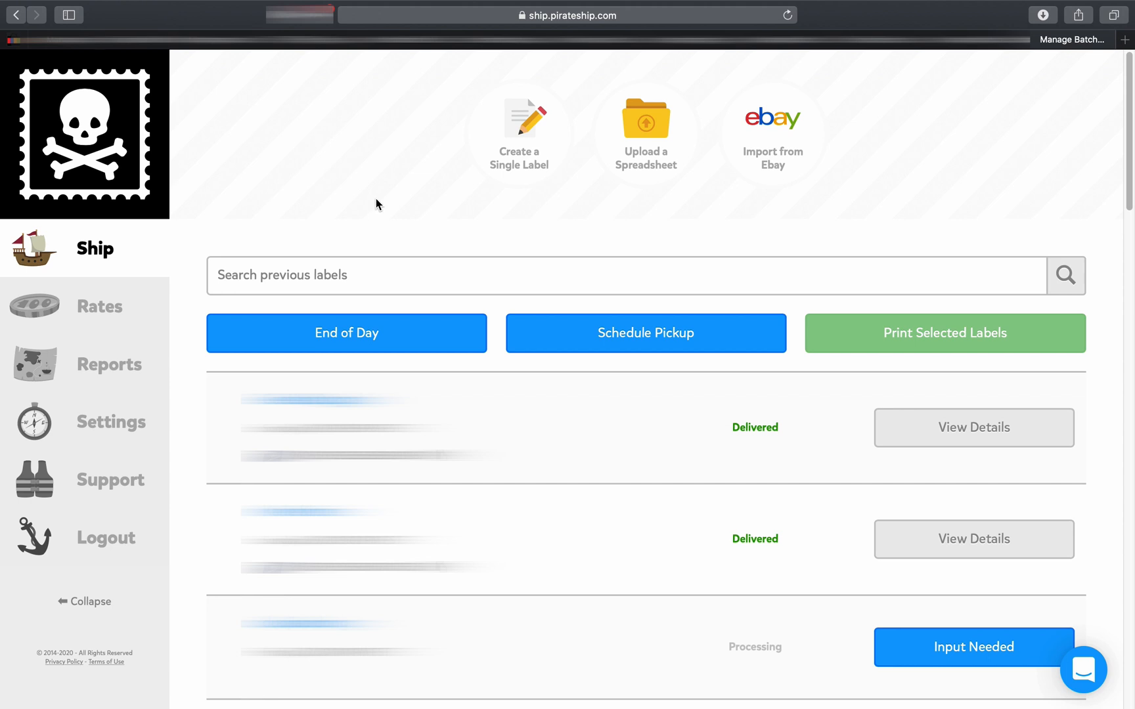
mouse_move(390, 166)
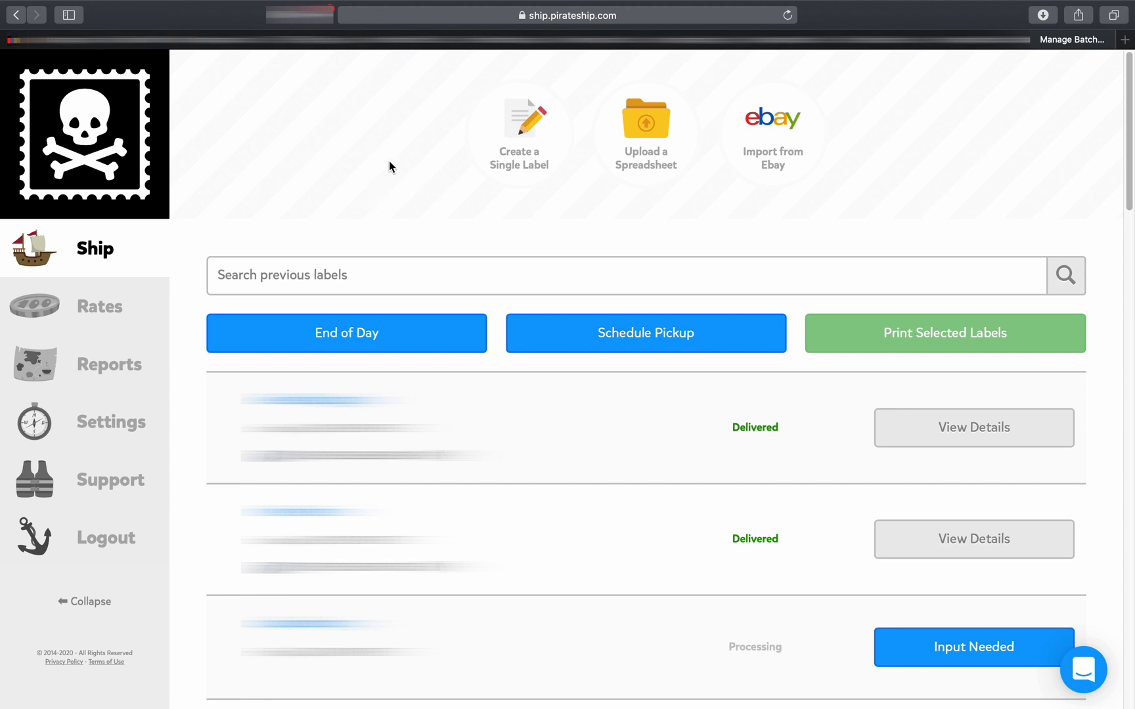
mouse_move(409, 139)
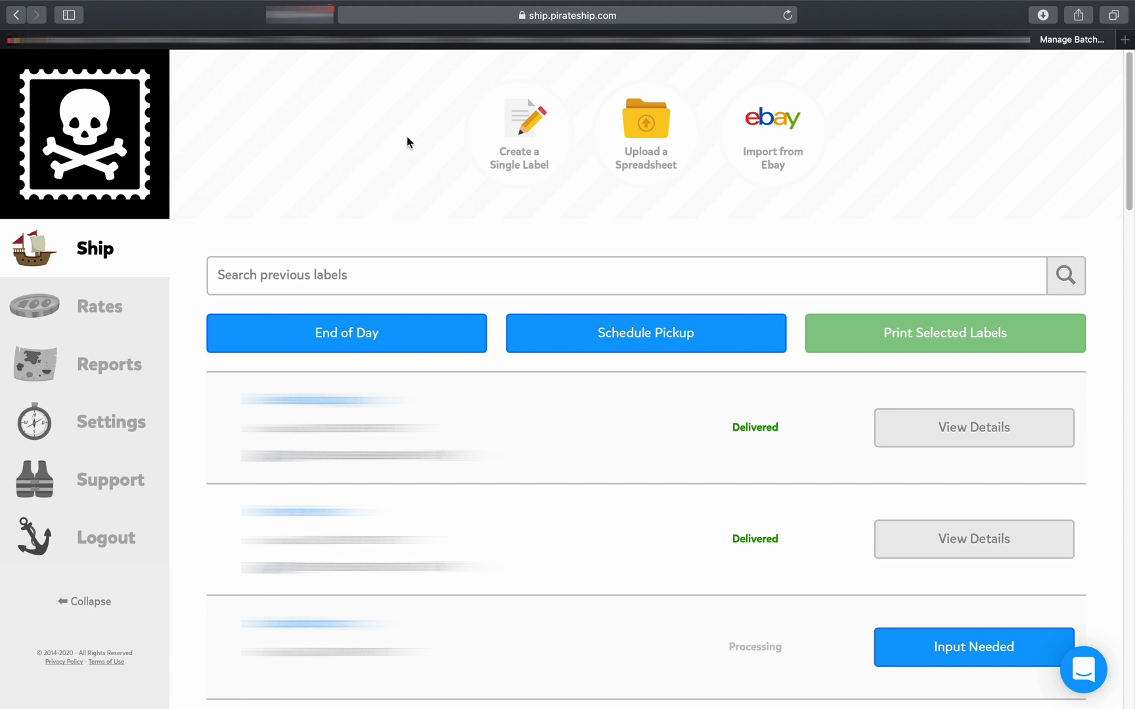
mouse_move(435, 169)
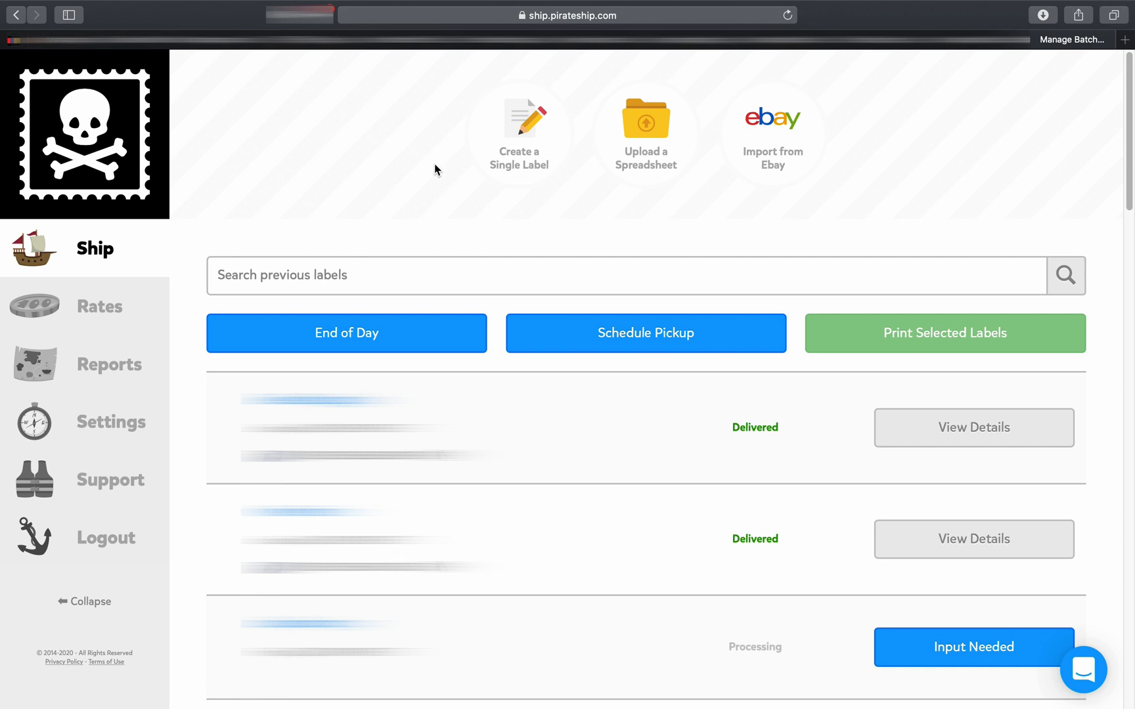
mouse_move(240, 158)
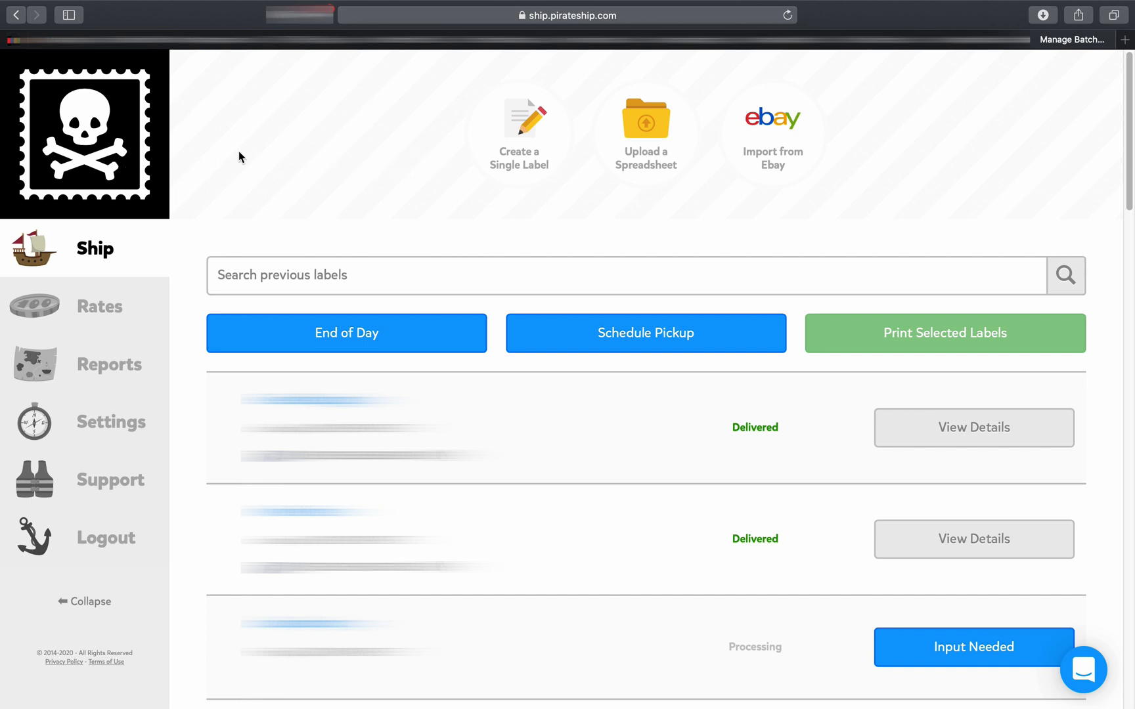
mouse_move(619, 220)
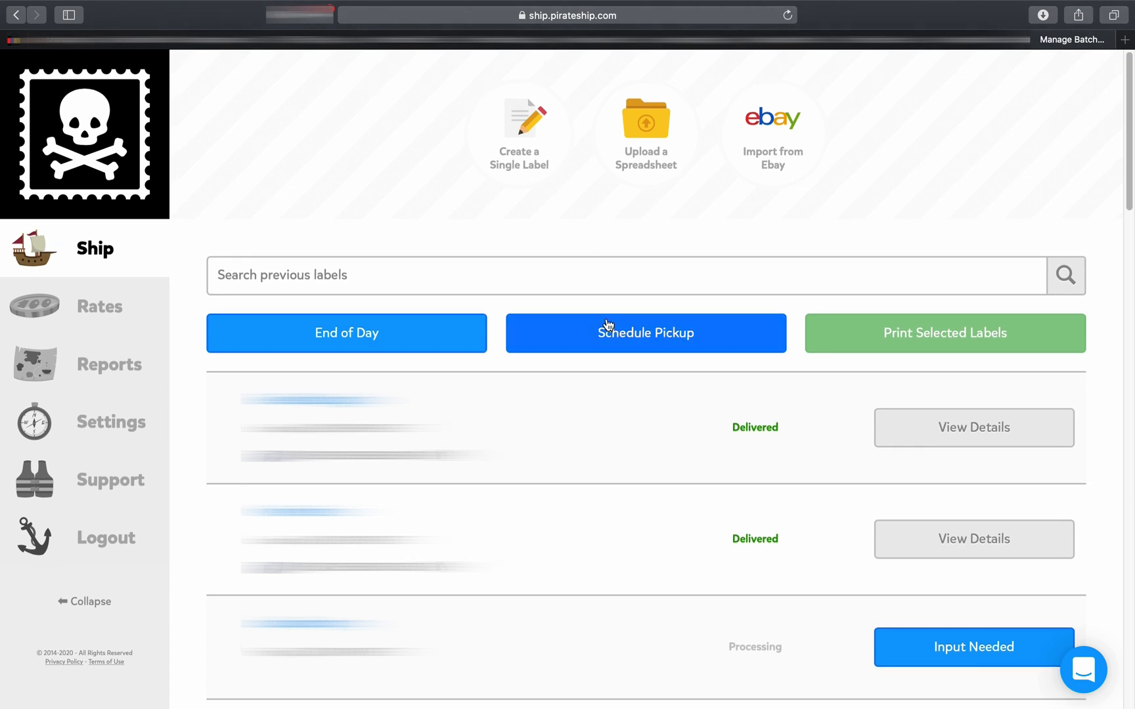
mouse_move(644, 332)
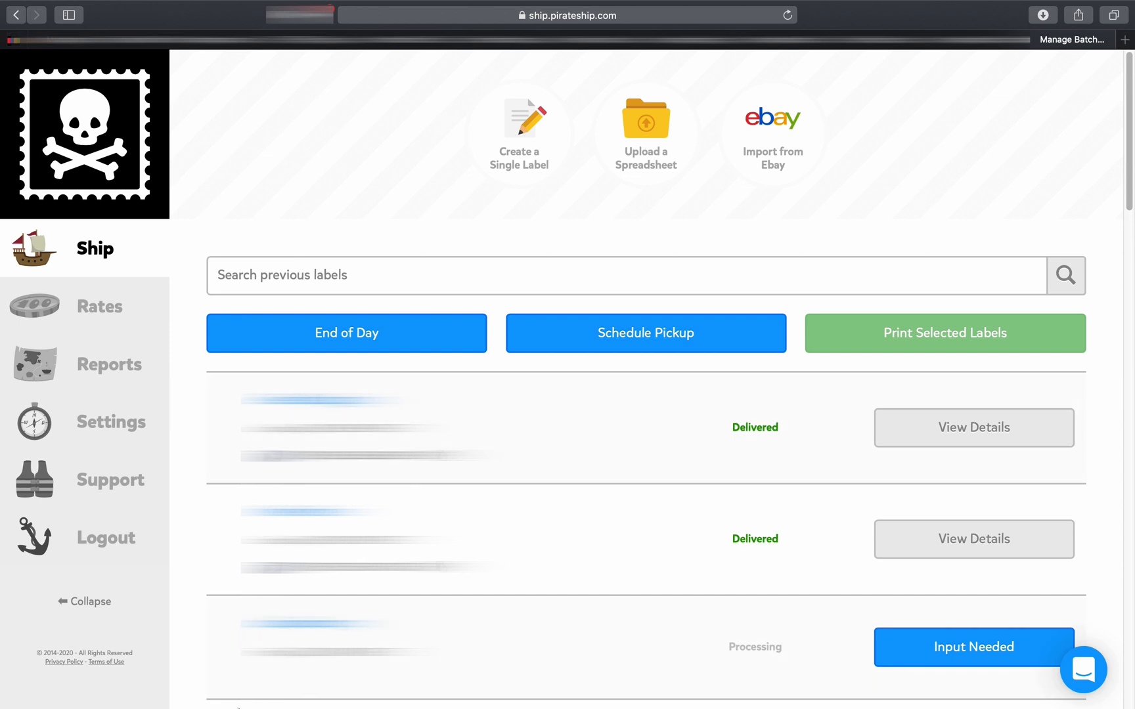
mouse_move(166, 682)
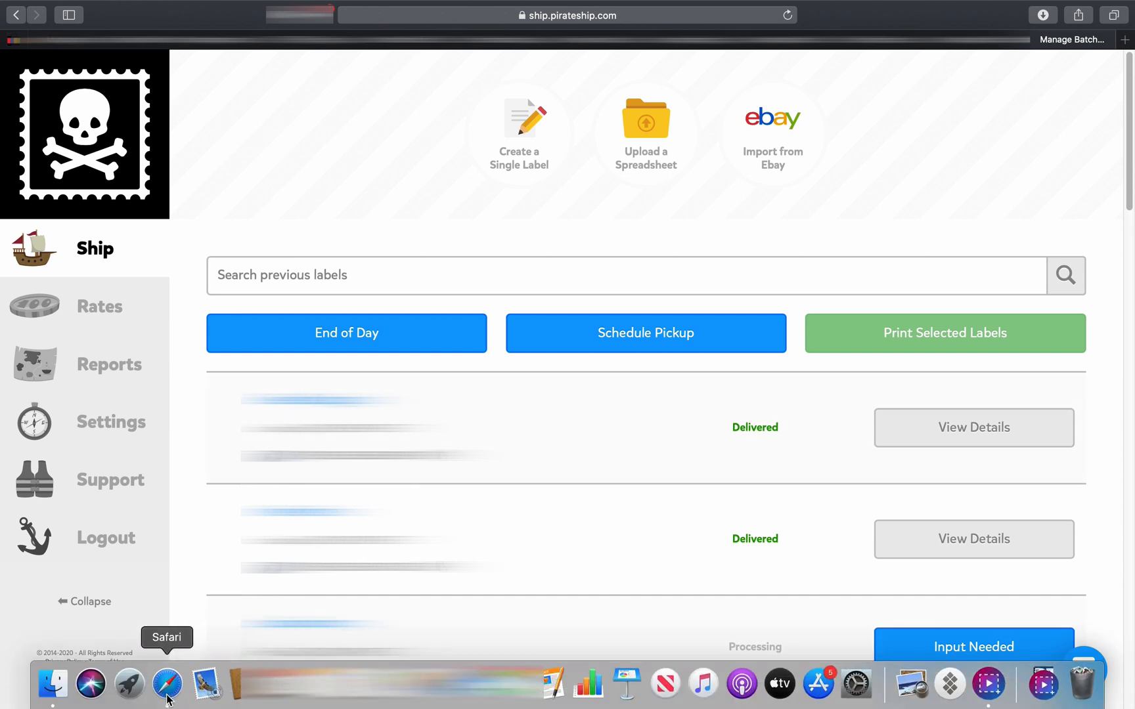
mouse_move(168, 697)
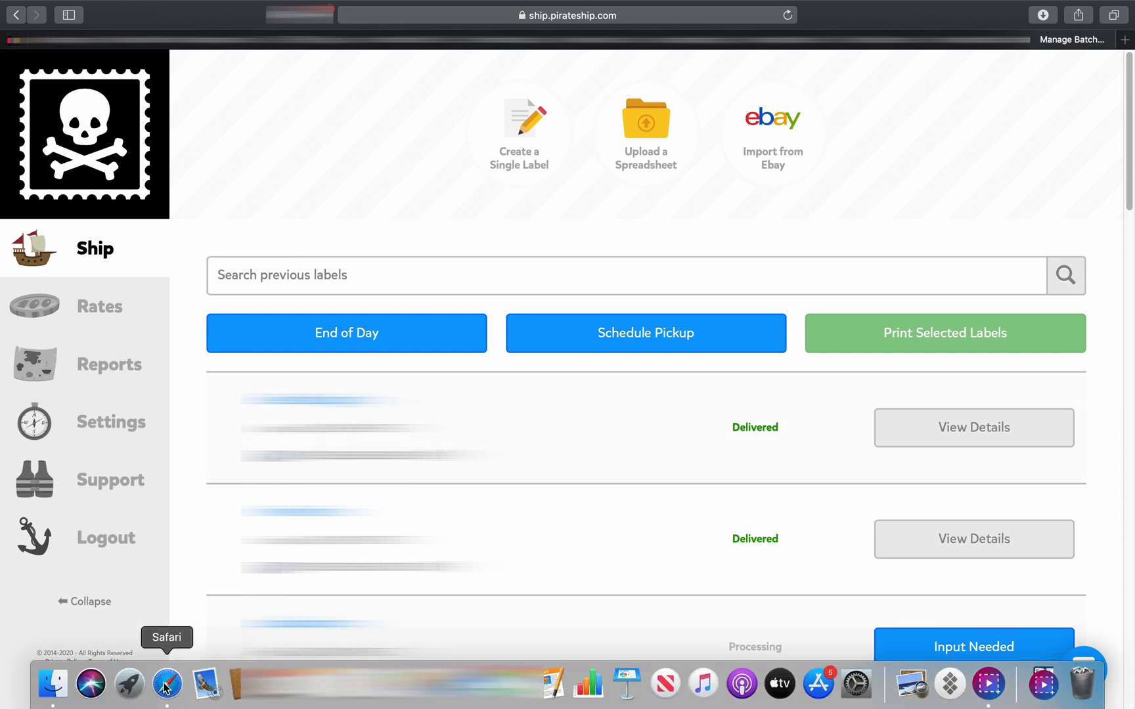